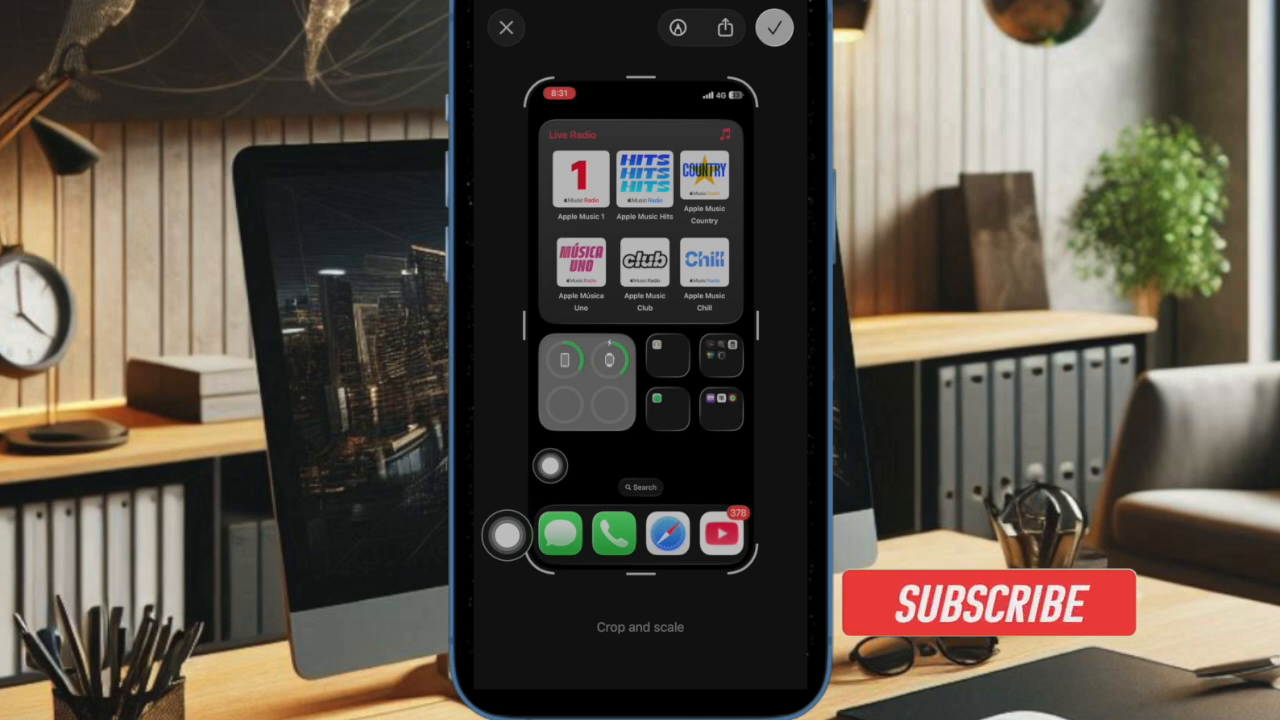
Dismiss the screenshot markup editor and land back in the Utilities folder.
click(988, 600)
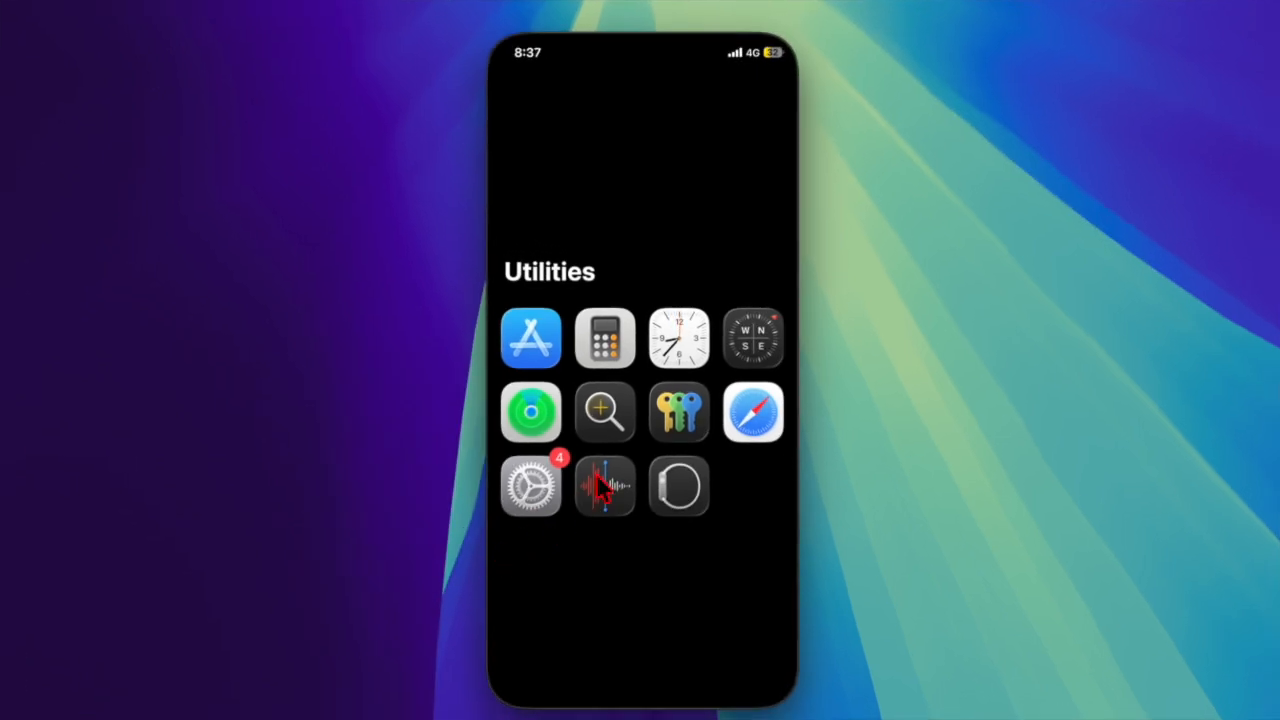
In Settings > General > Screen Capture, switch the Format from SDR to HDR.
click(532, 486)
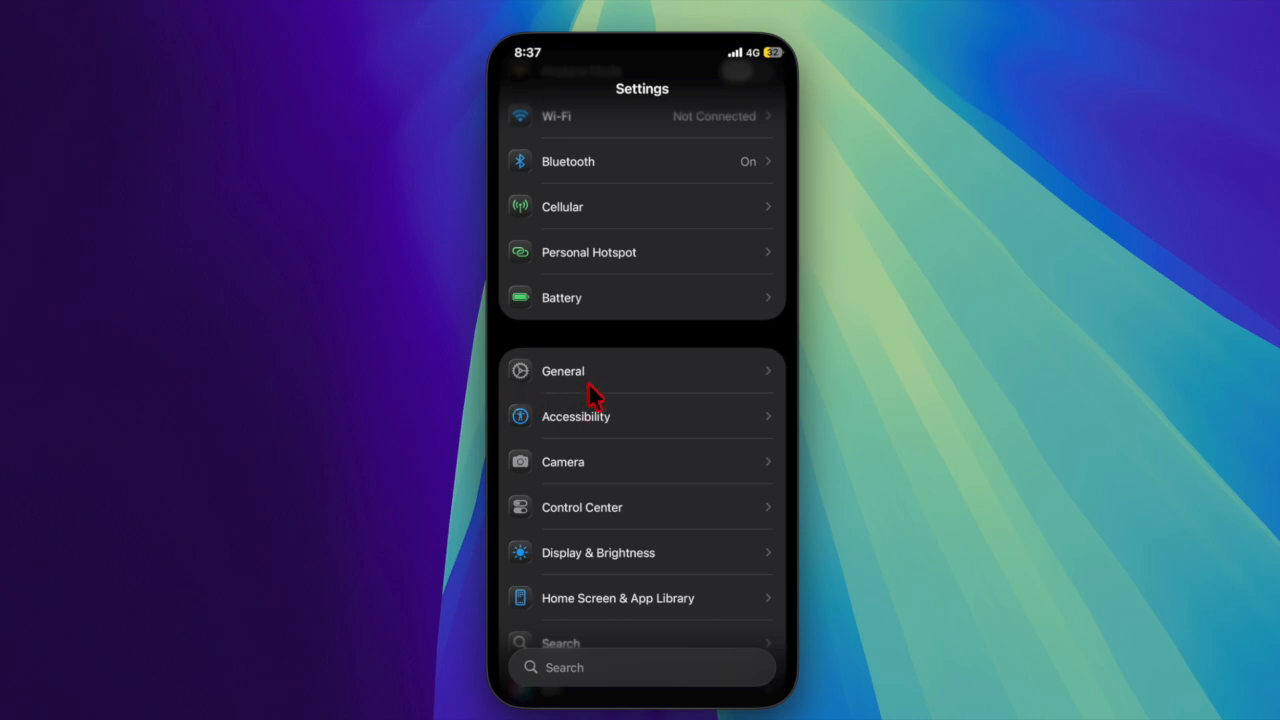
click(562, 370)
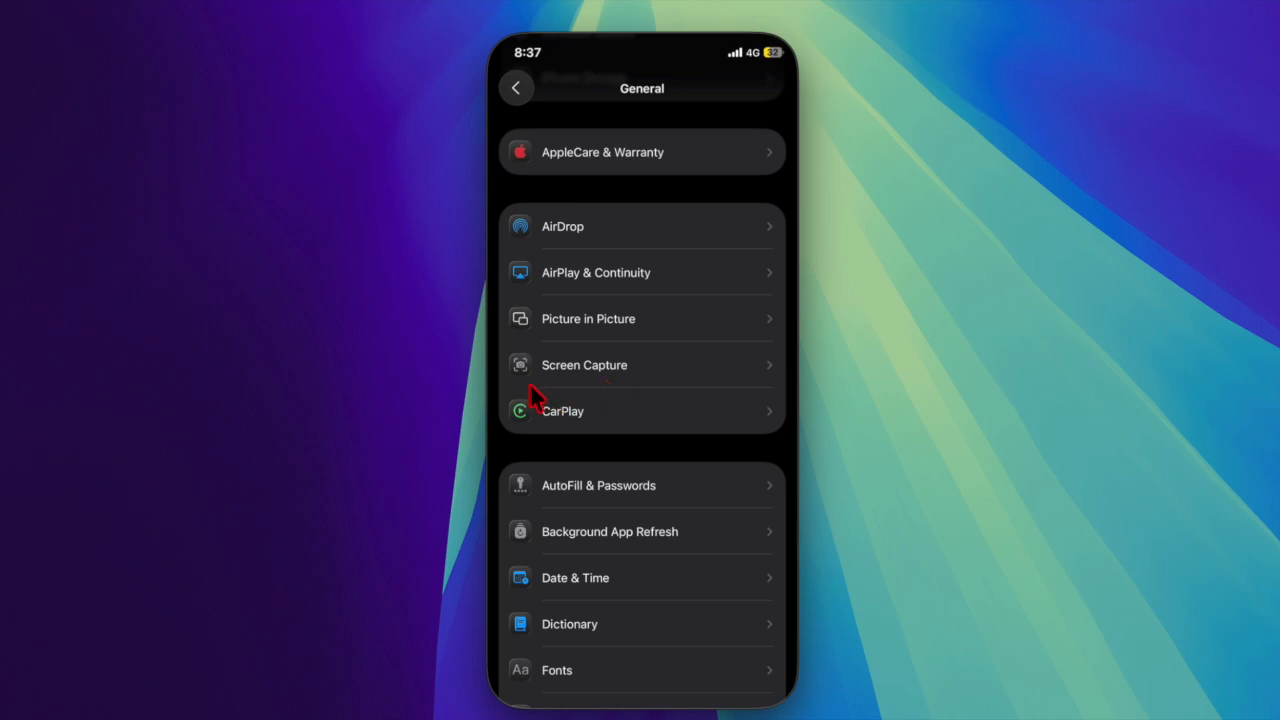
click(584, 364)
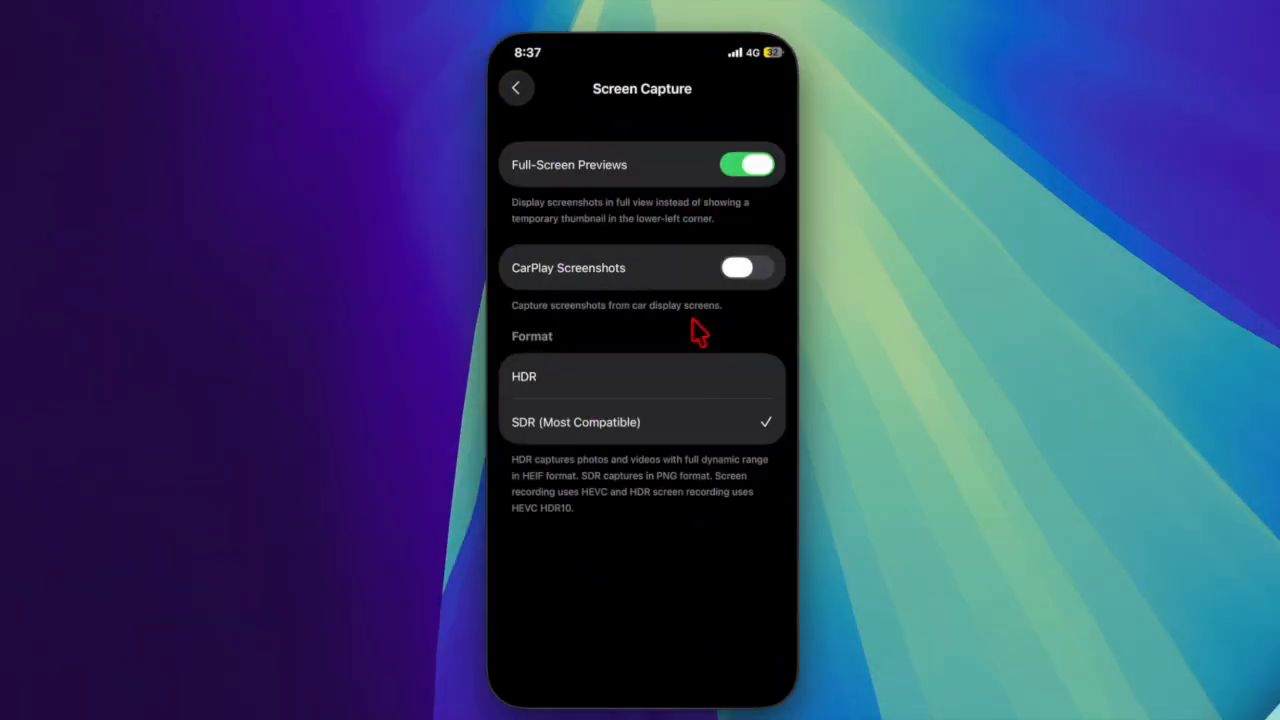
click(524, 376)
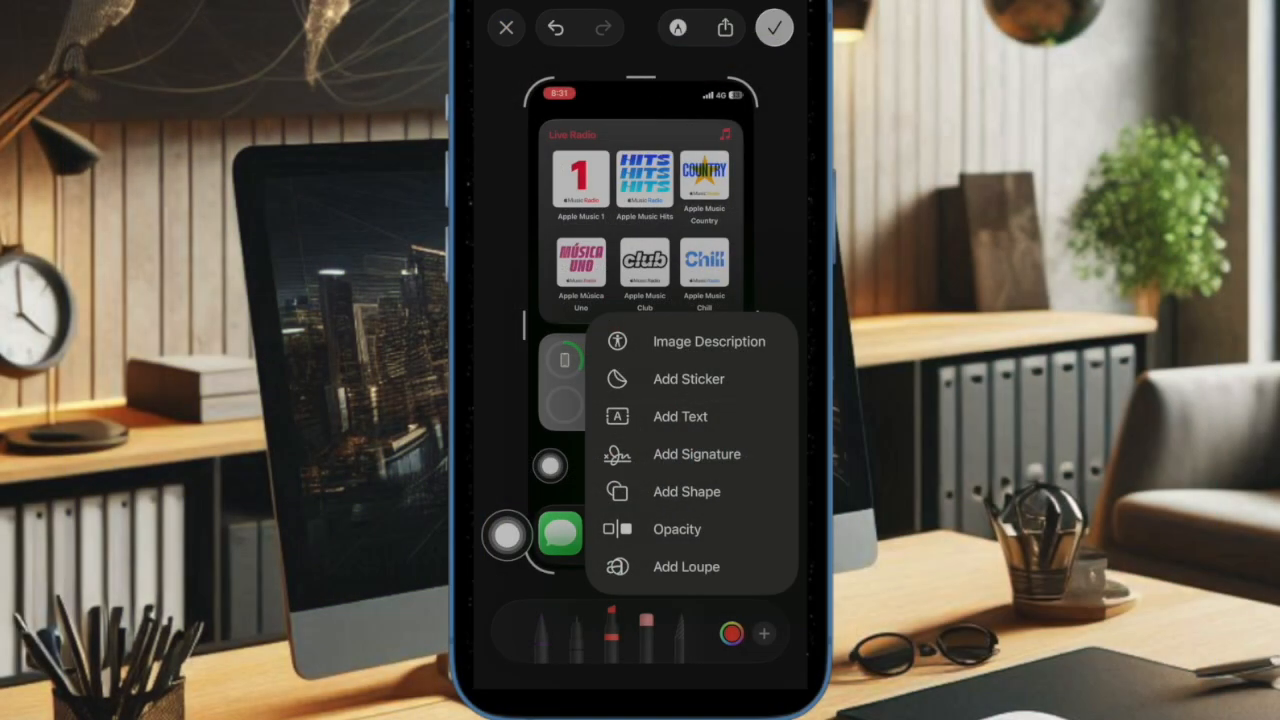
Add a Memoji face sticker and position it over the radio widget.
click(696, 452)
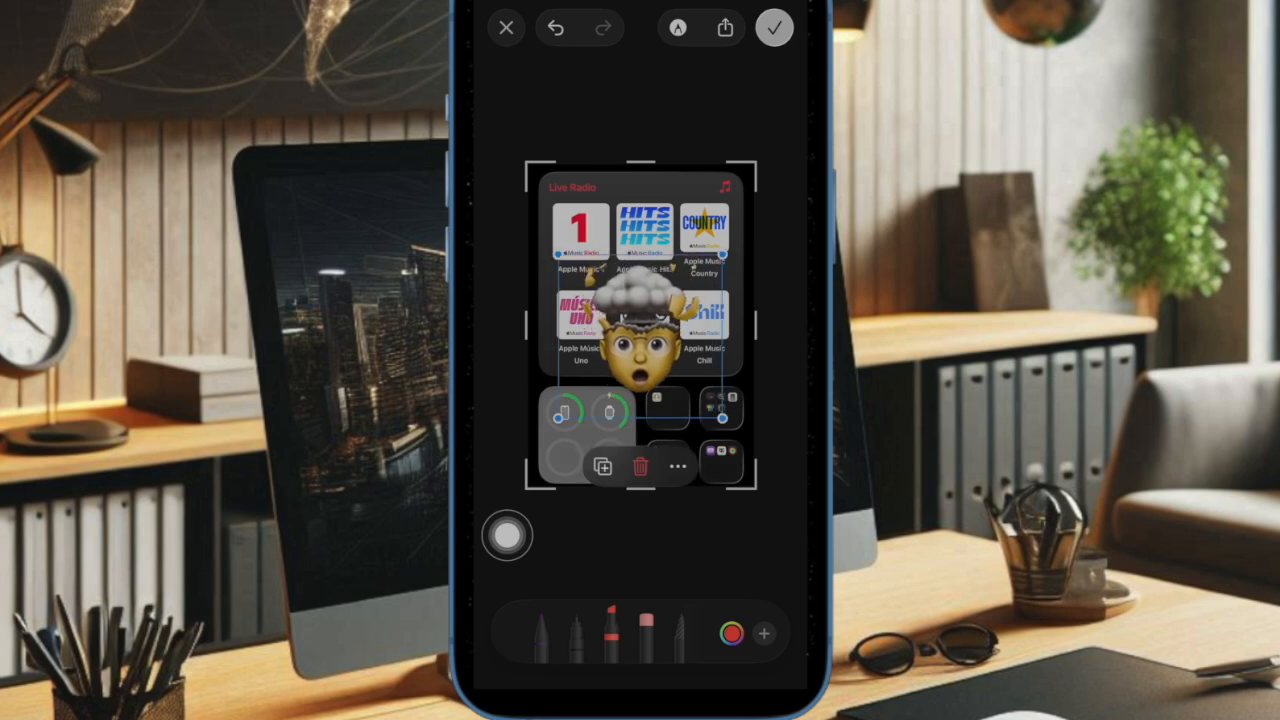
Finish the markup and save the sticker-decorated screenshot to Photos.
click(724, 28)
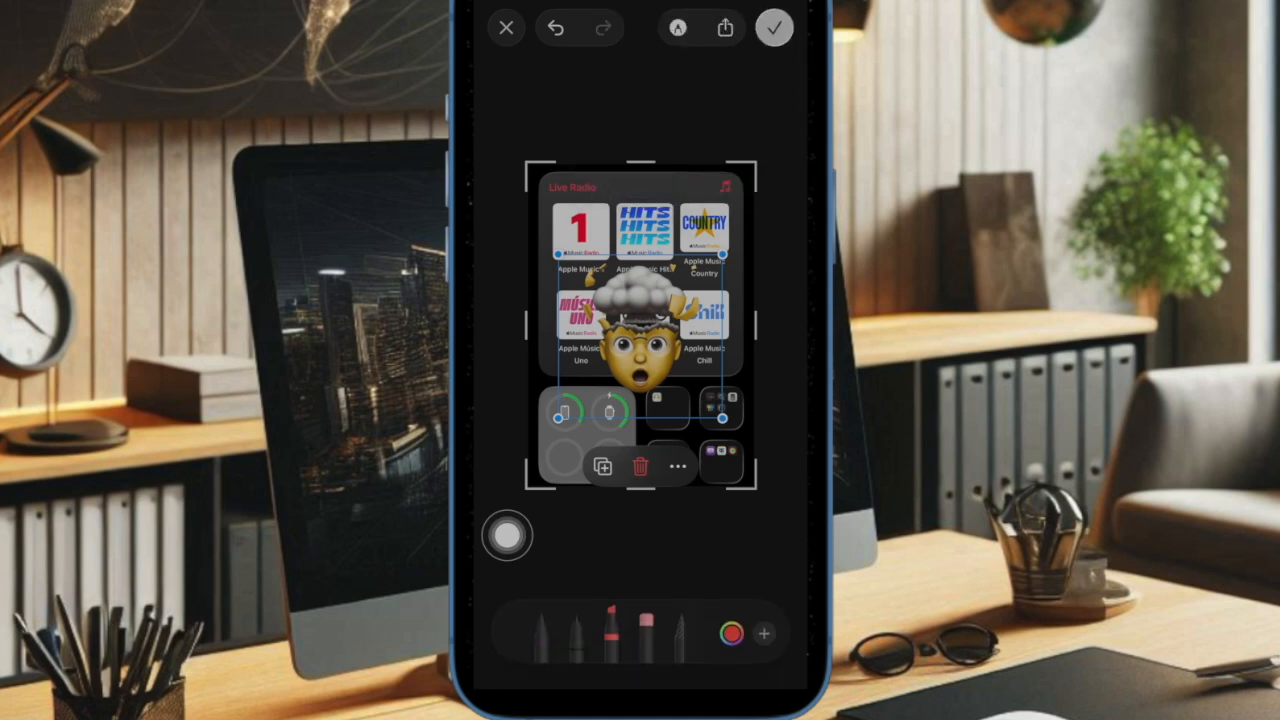
click(774, 28)
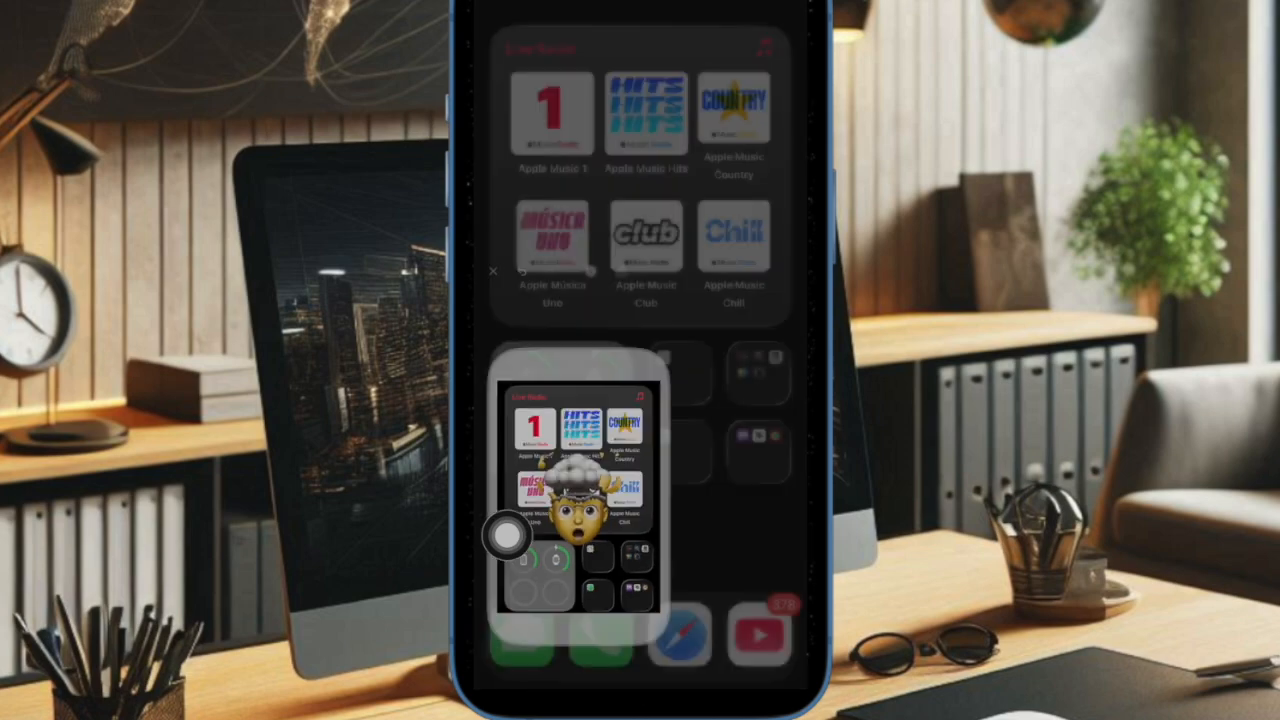